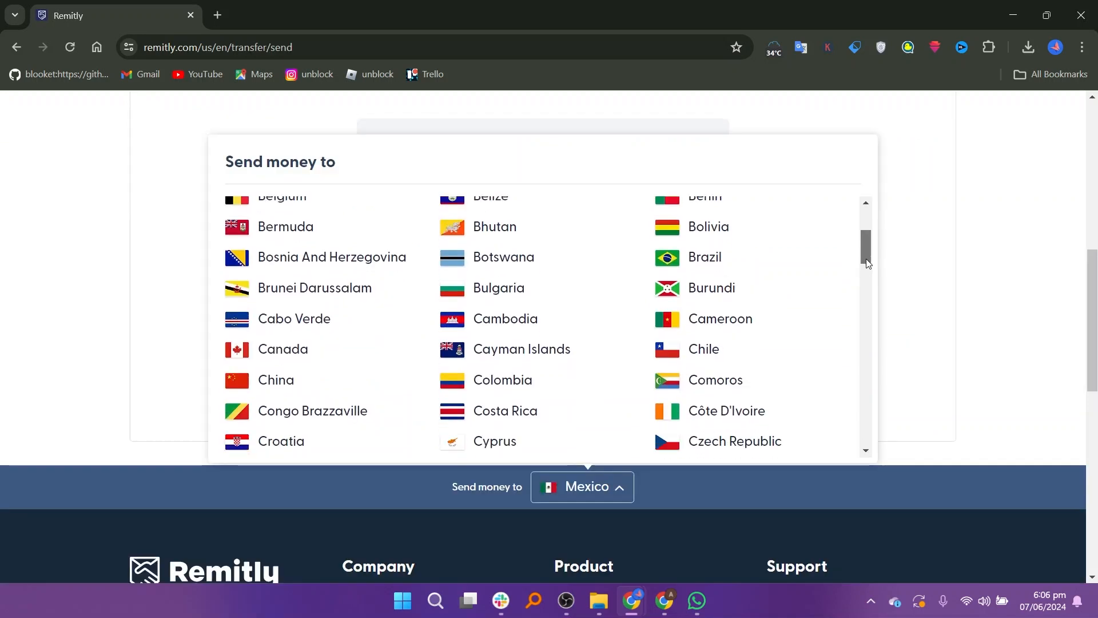
- Start a Philippines transfer and enter 100 USD, converting to 5,908.00 PHP
left_click(505, 308)
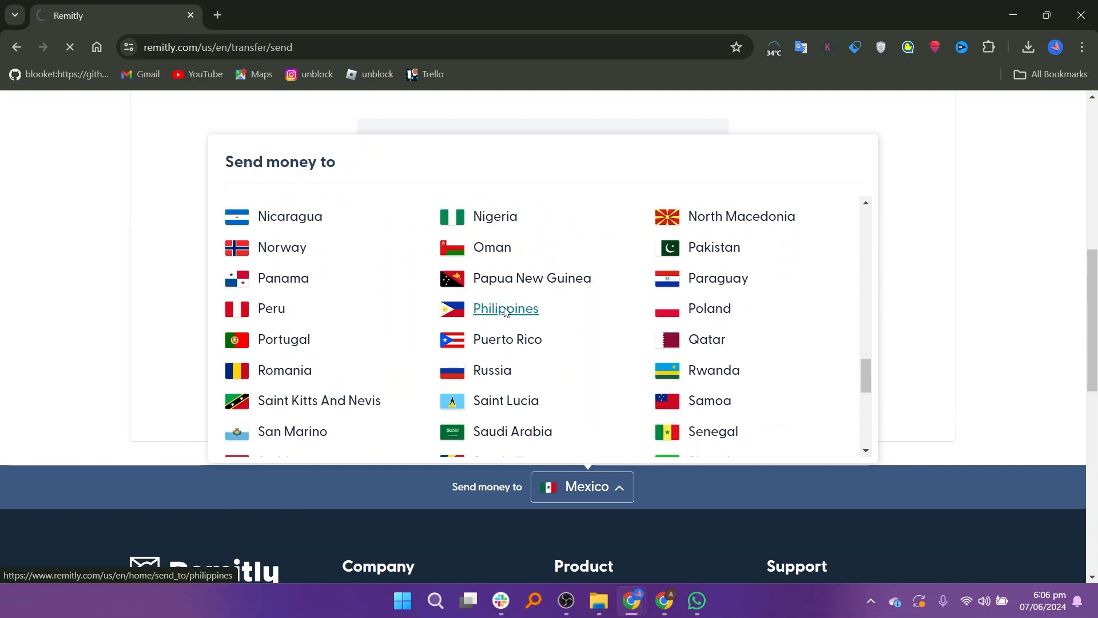
left_click(505, 308)
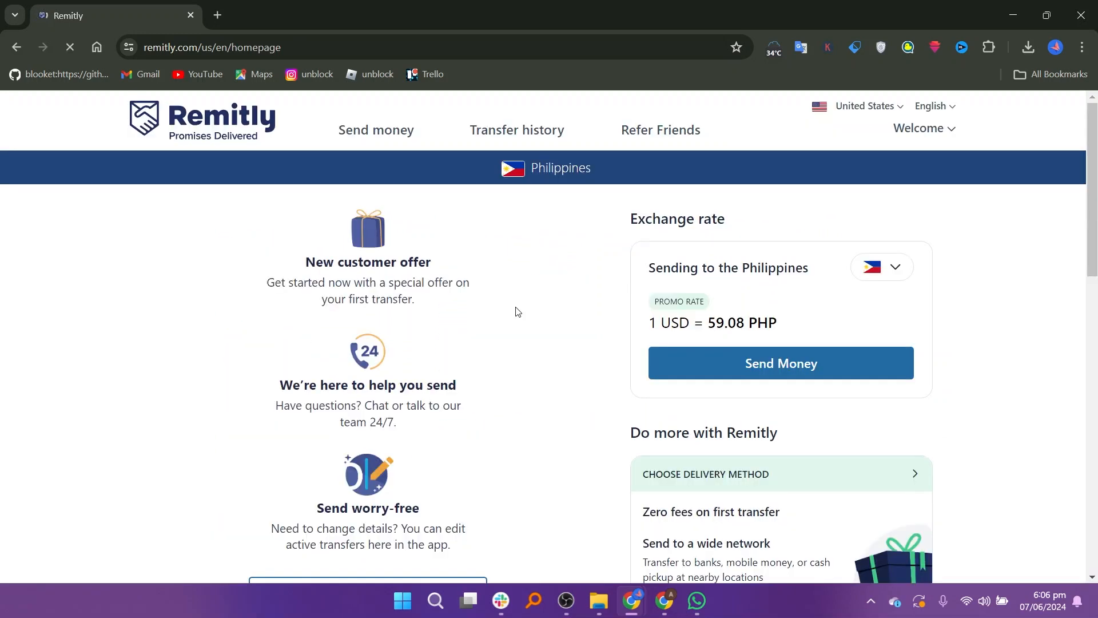
left_click(780, 363)
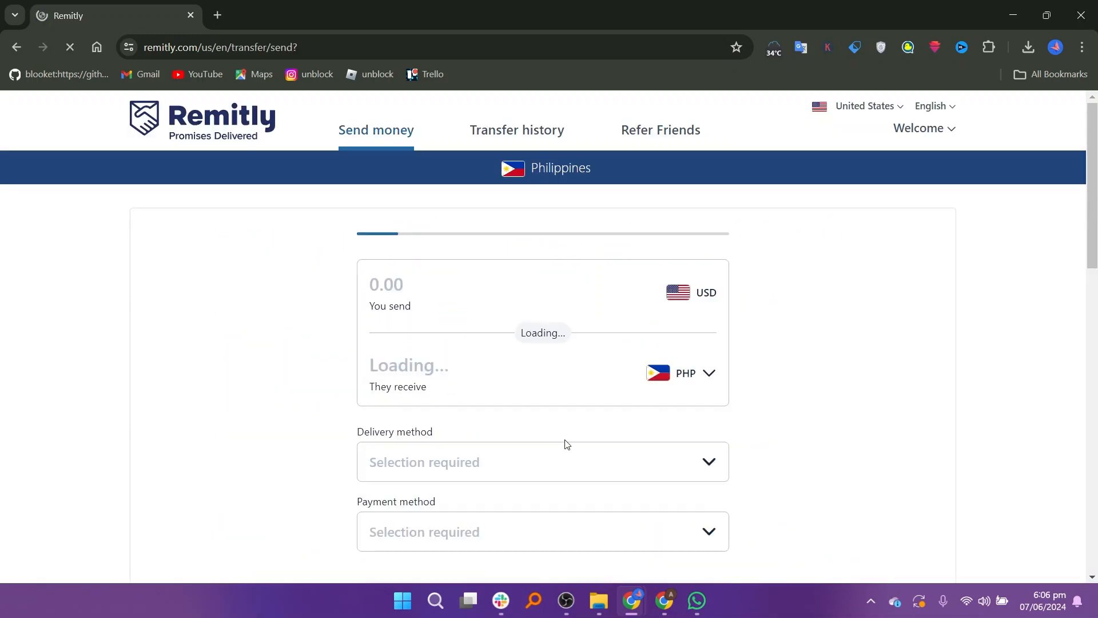
type("10")
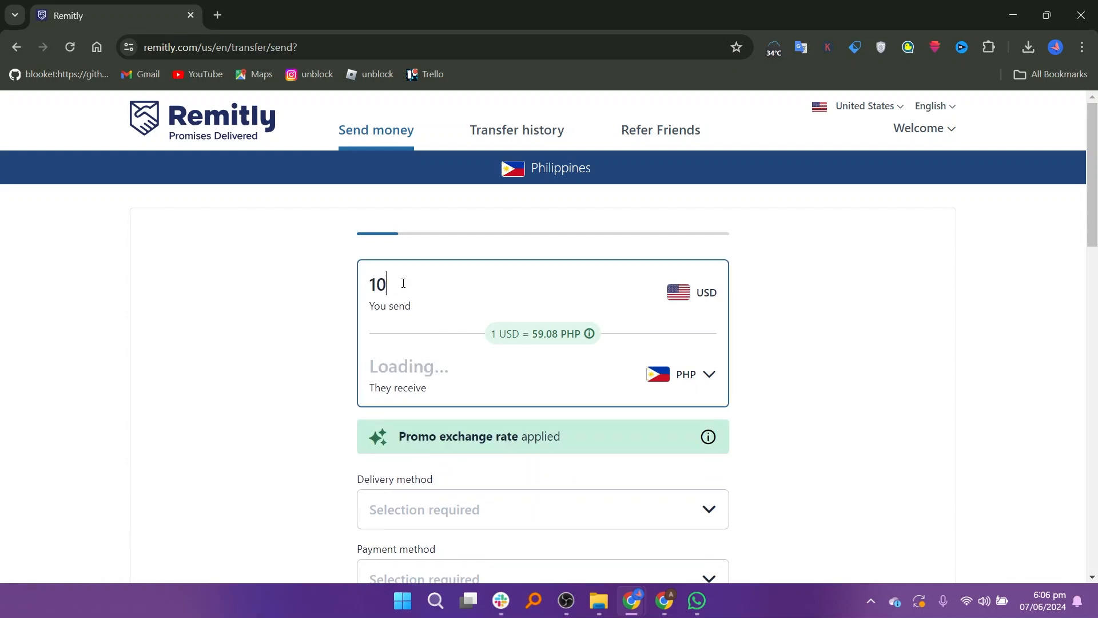
type("0")
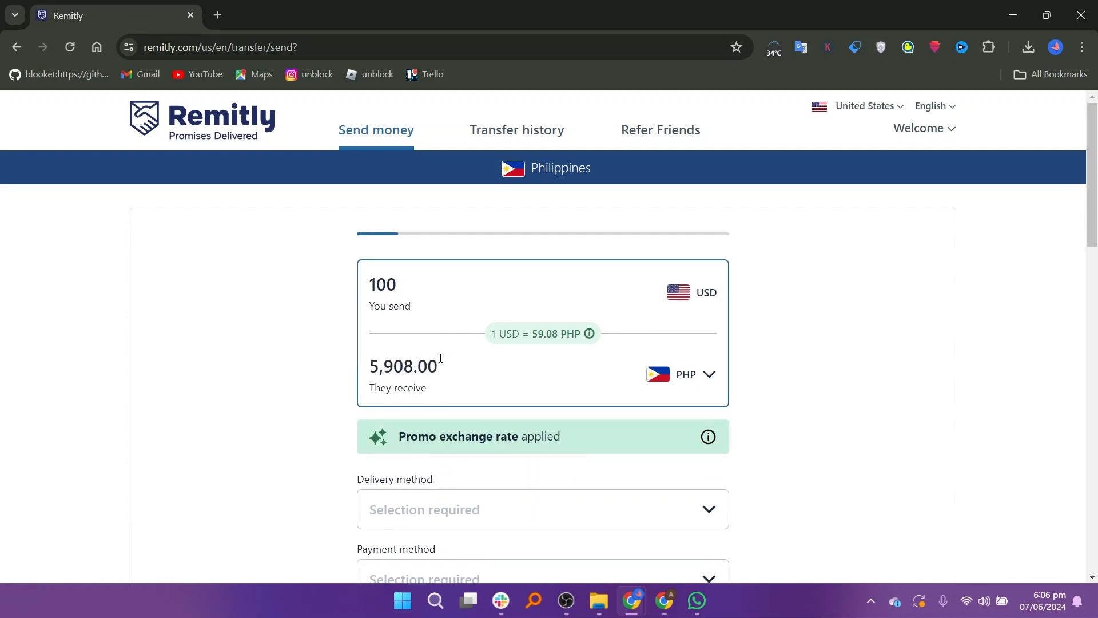
scroll("down", 3)
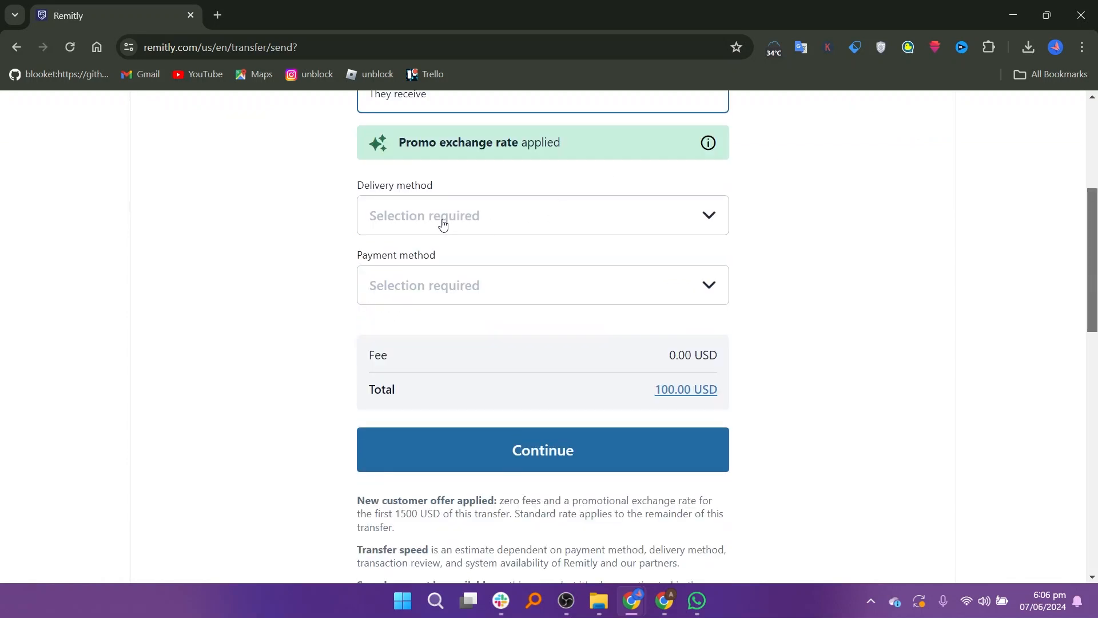
- Choose Bank Deposit delivery with Credit Card payment (103.00 USD total) and continue
left_click(443, 215)
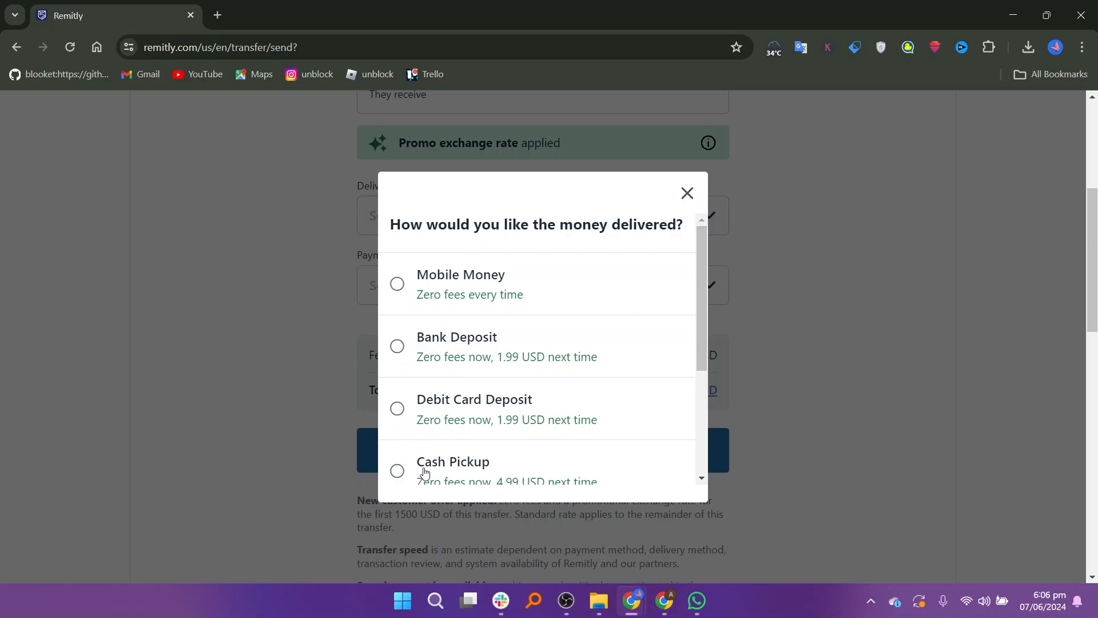
left_click(397, 346)
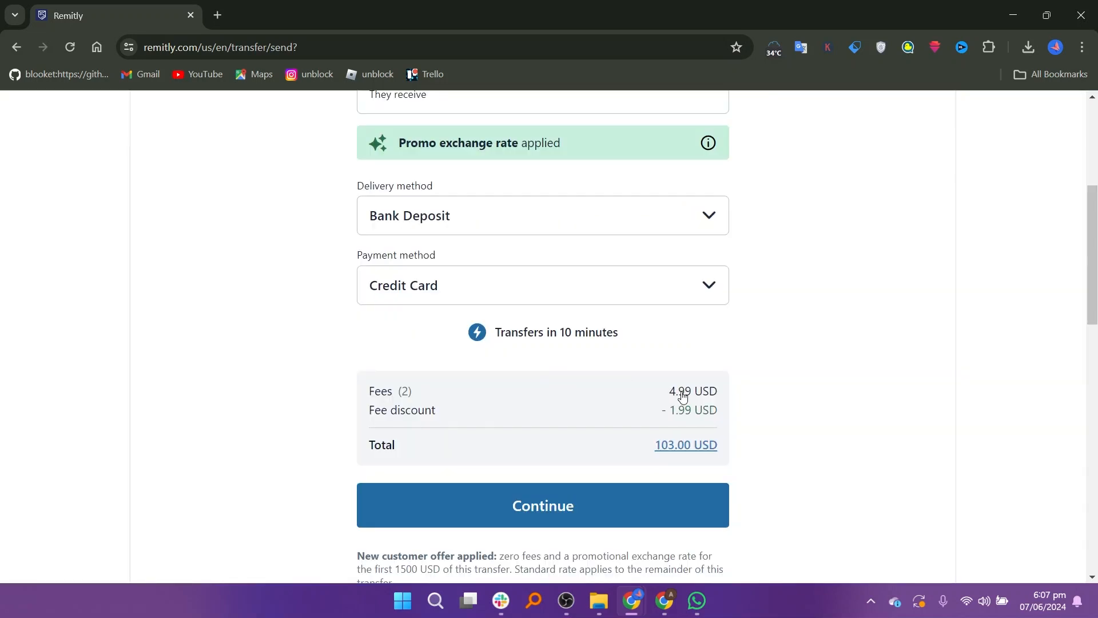
mouse_move(575, 505)
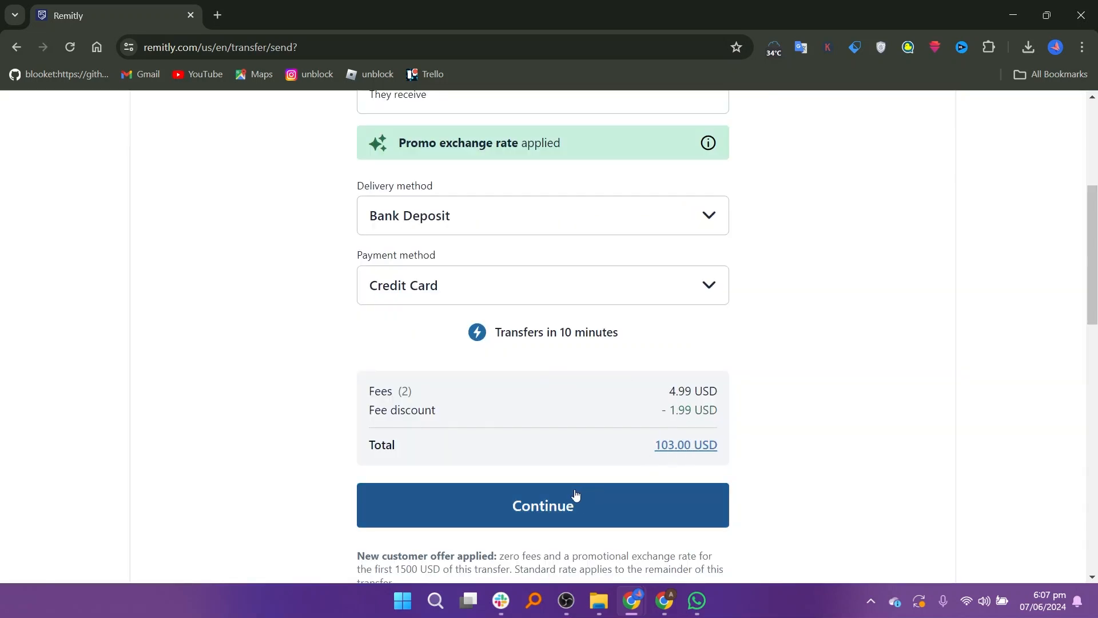
left_click(543, 505)
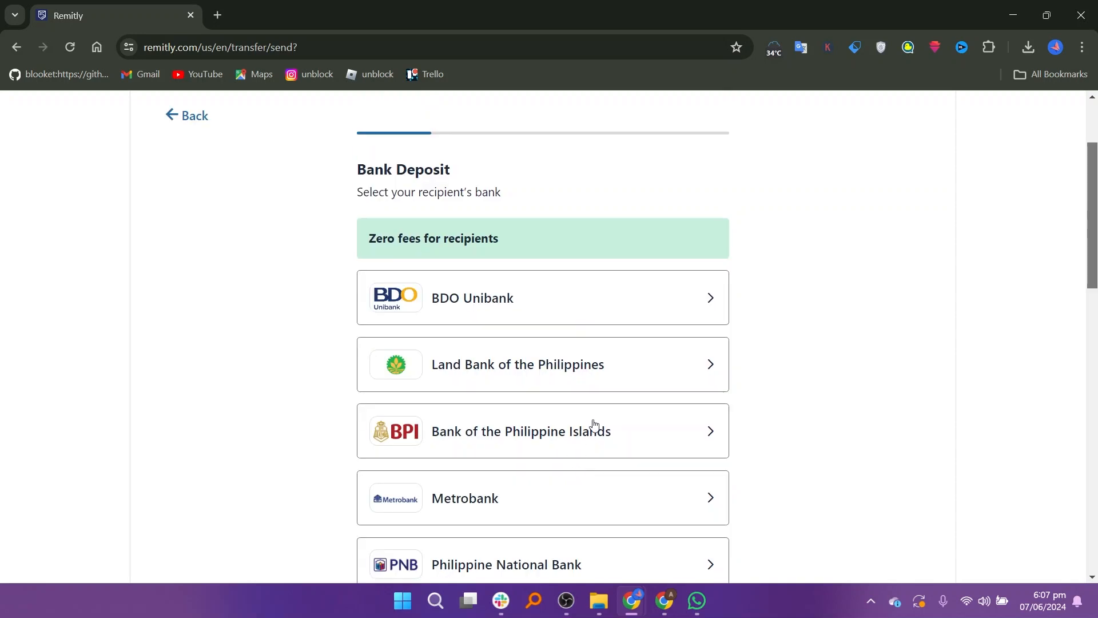
- Select Bank of the Philippine Islands and focus the Account number field
left_click(543, 430)
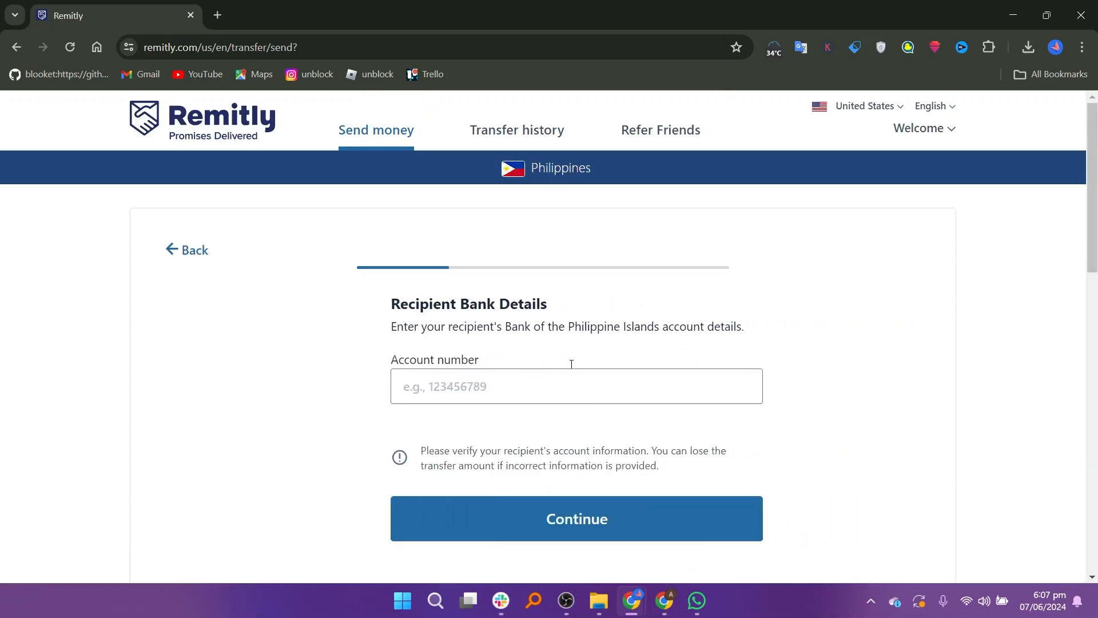
left_click(576, 518)
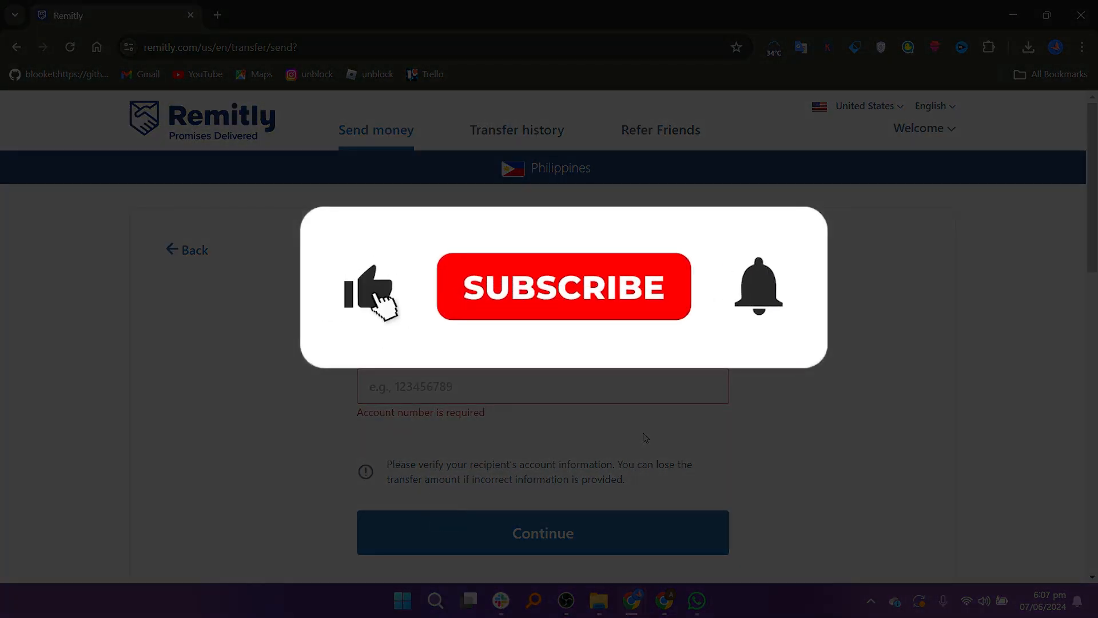
left_click(562, 287)
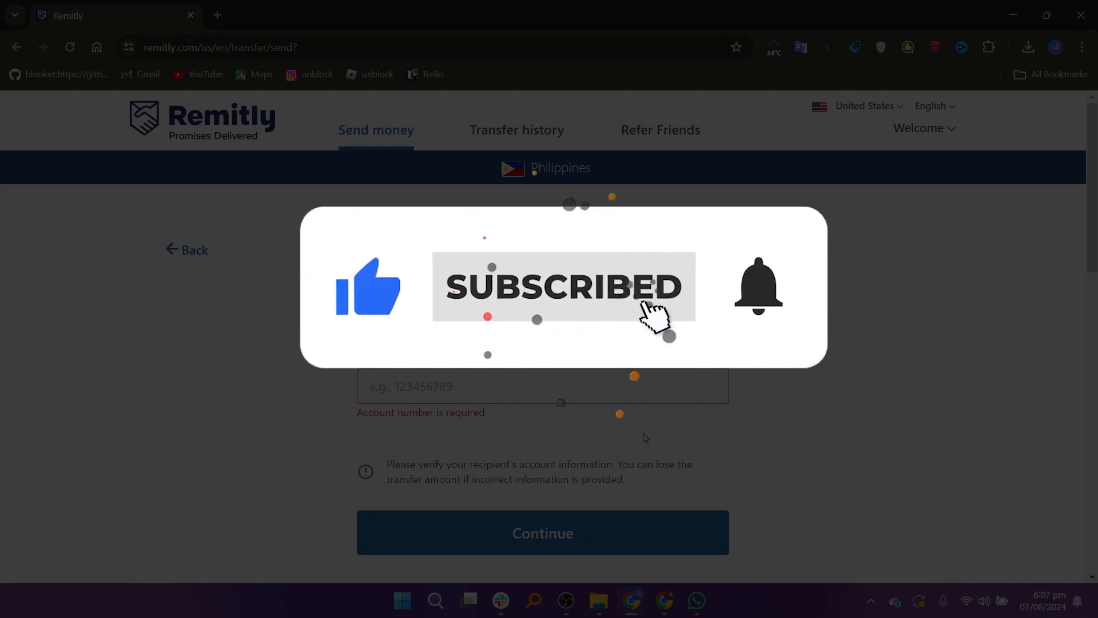